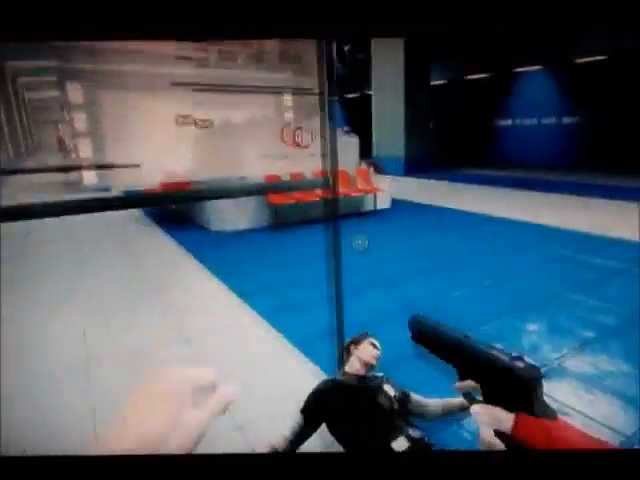
mouse_move(320, 240)
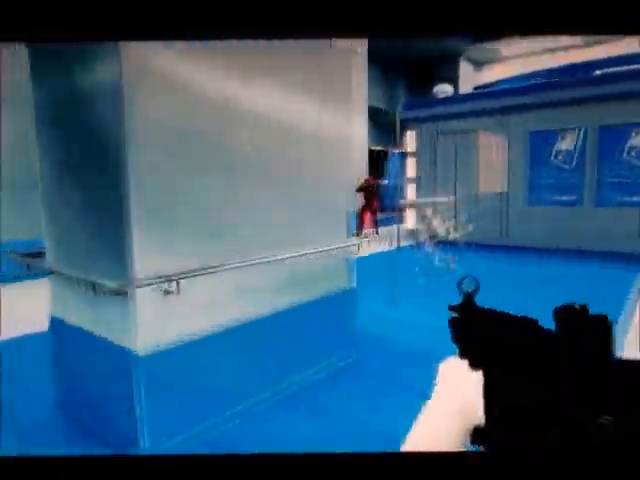
mouse_move(320, 240)
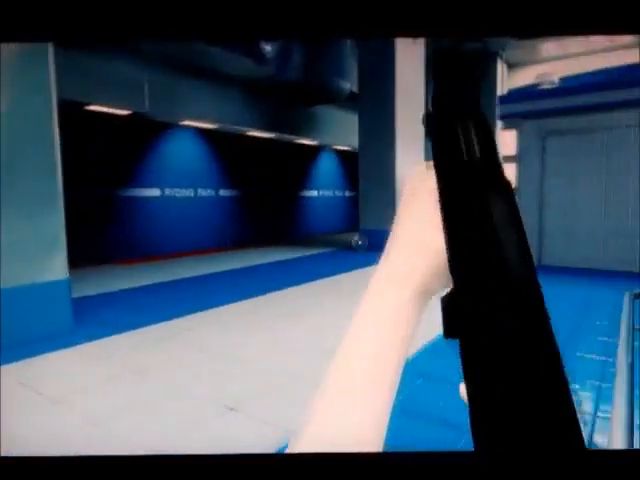